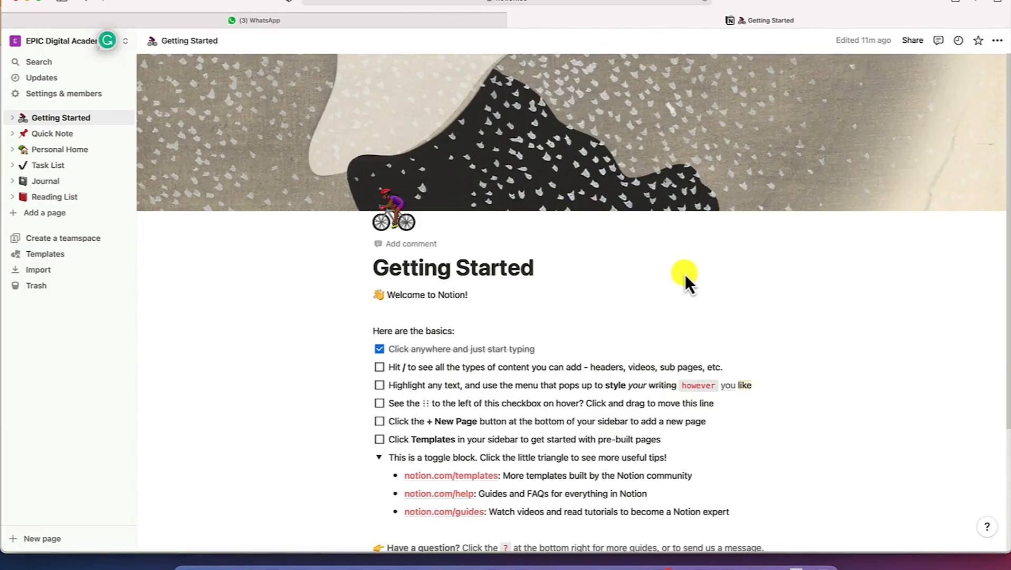
{"action": "mouse_move", "coordinate": [684, 275]}
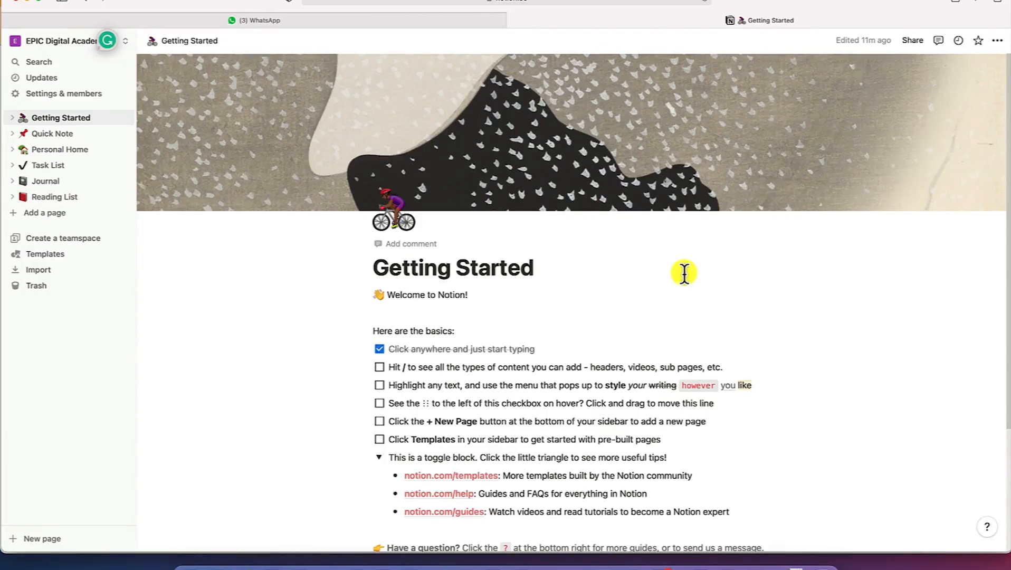
{"action": "mouse_move", "coordinate": [548, 281]}
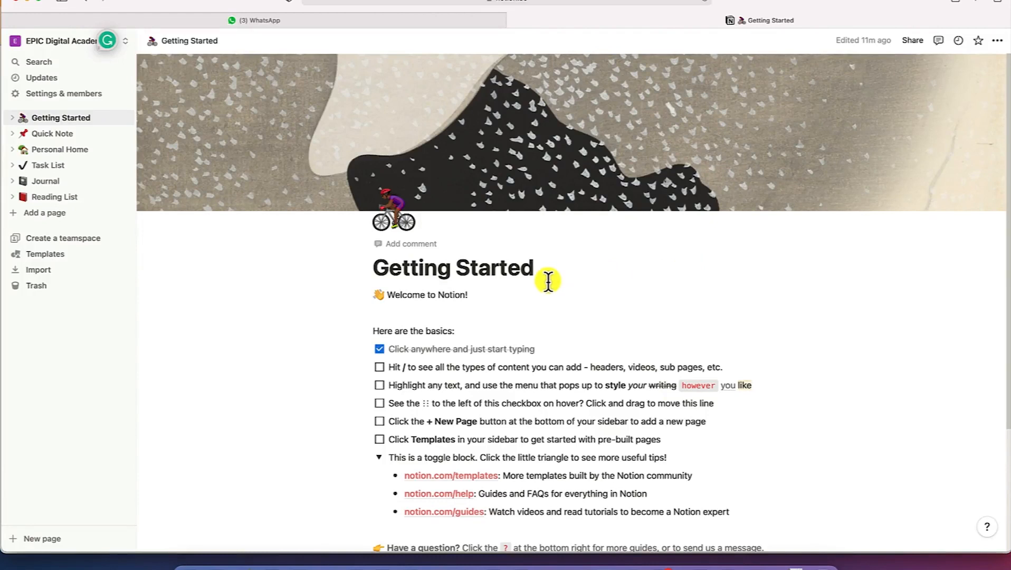
{"action": "mouse_move", "coordinate": [540, 264]}
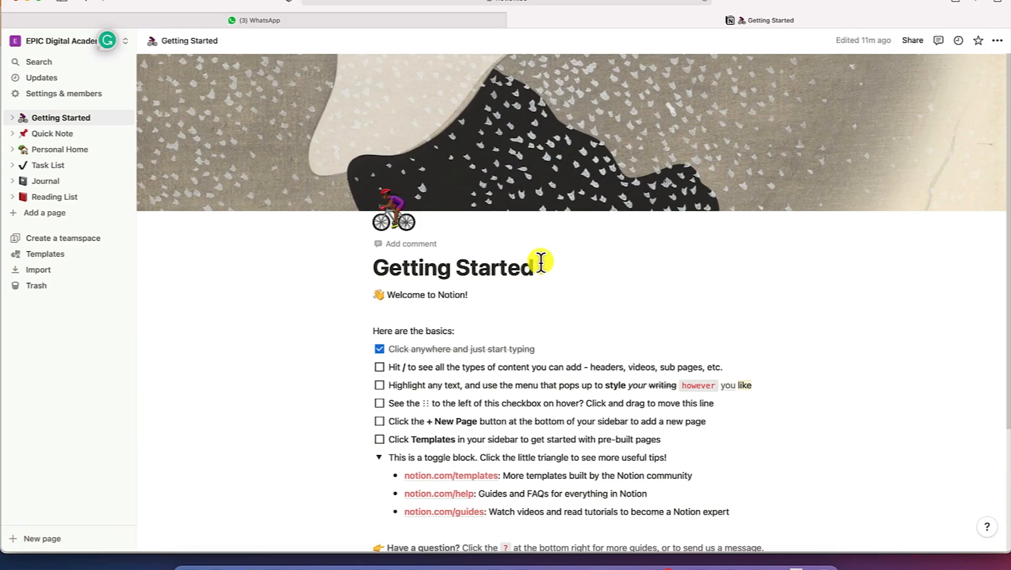
{"action": "mouse_move", "coordinate": [415, 303]}
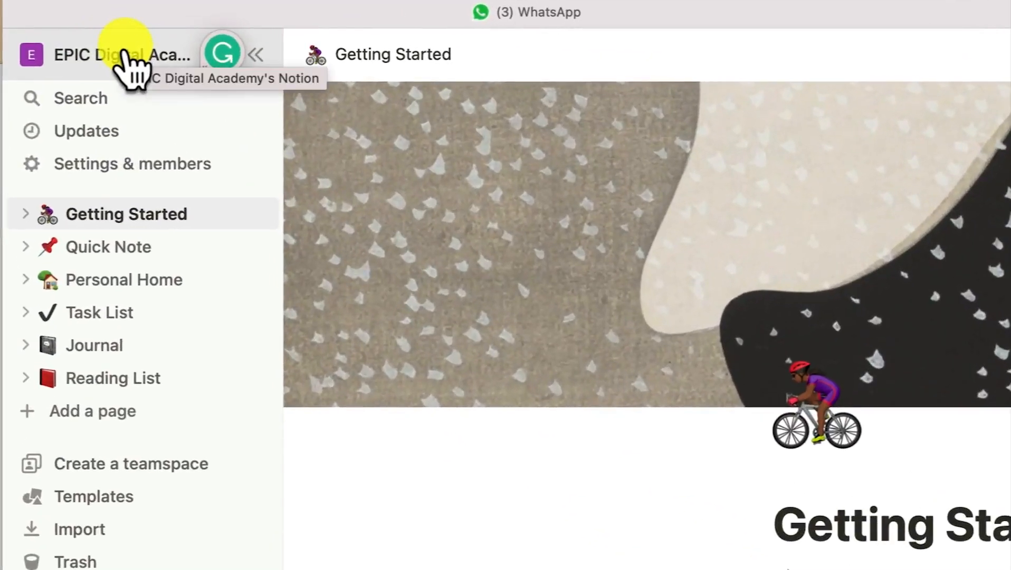
- Show the EPIC Digital Academy workspace account menu with the Get Mac app offer
{"action": "left_click", "coordinate": [119, 55]}
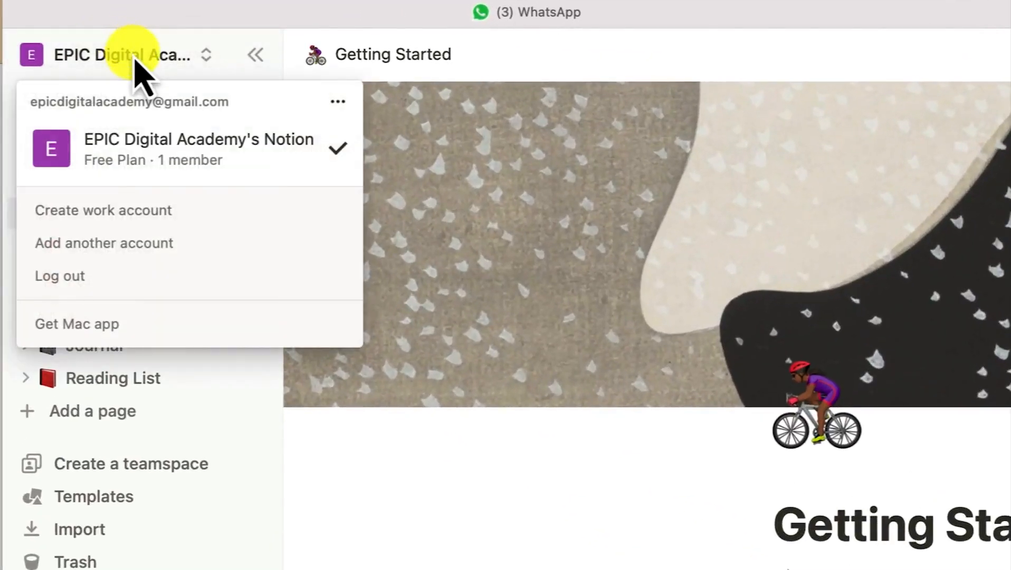
{"action": "mouse_move", "coordinate": [129, 148]}
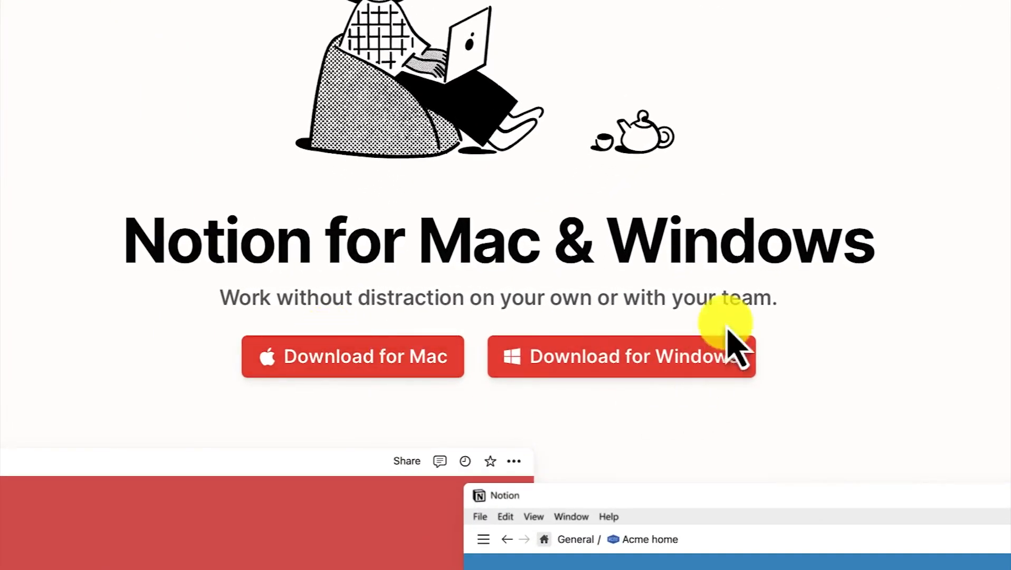
{"action": "mouse_move", "coordinate": [568, 367]}
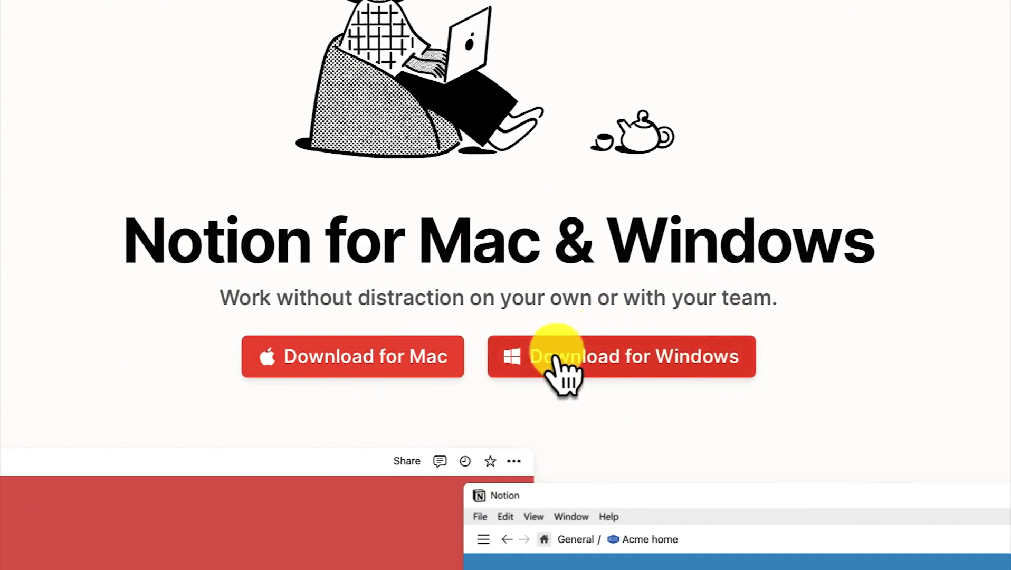
{"action": "mouse_move", "coordinate": [303, 271]}
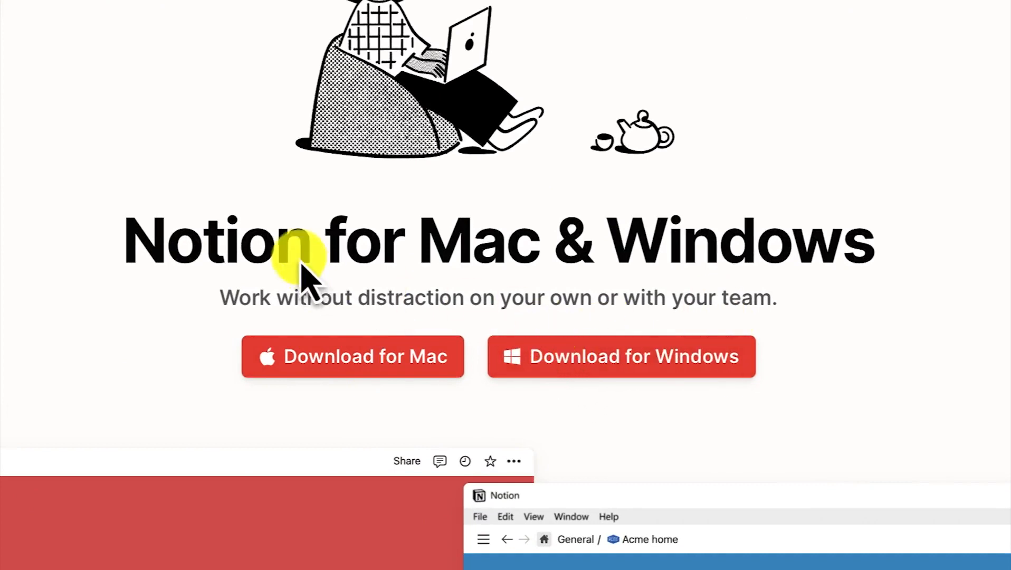
{"action": "mouse_move", "coordinate": [403, 358]}
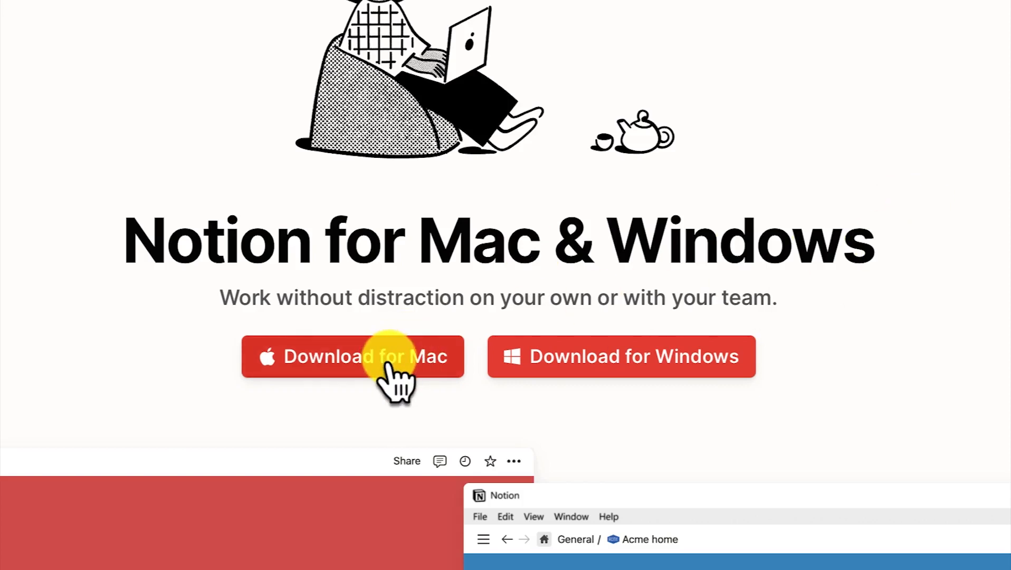
- Download the Notion desktop app for Mac with an Intel processor
{"action": "left_click", "coordinate": [353, 356]}
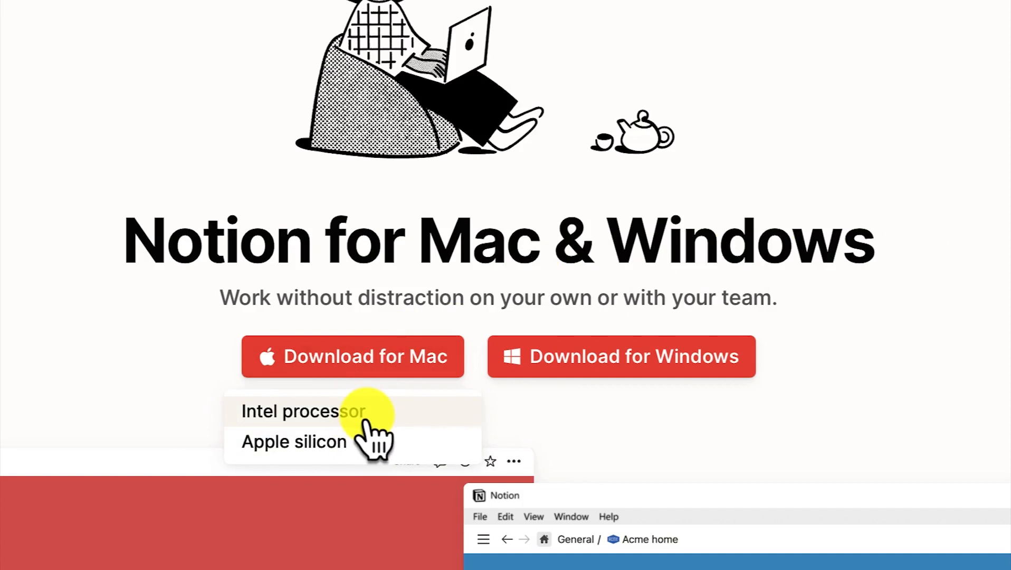
{"action": "mouse_move", "coordinate": [374, 449]}
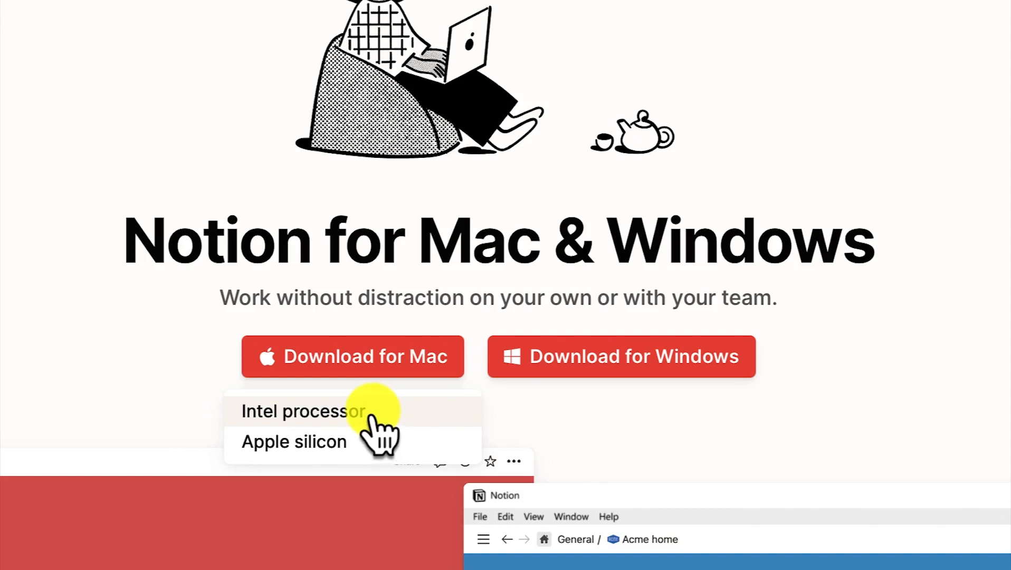
{"action": "left_click", "coordinate": [303, 412]}
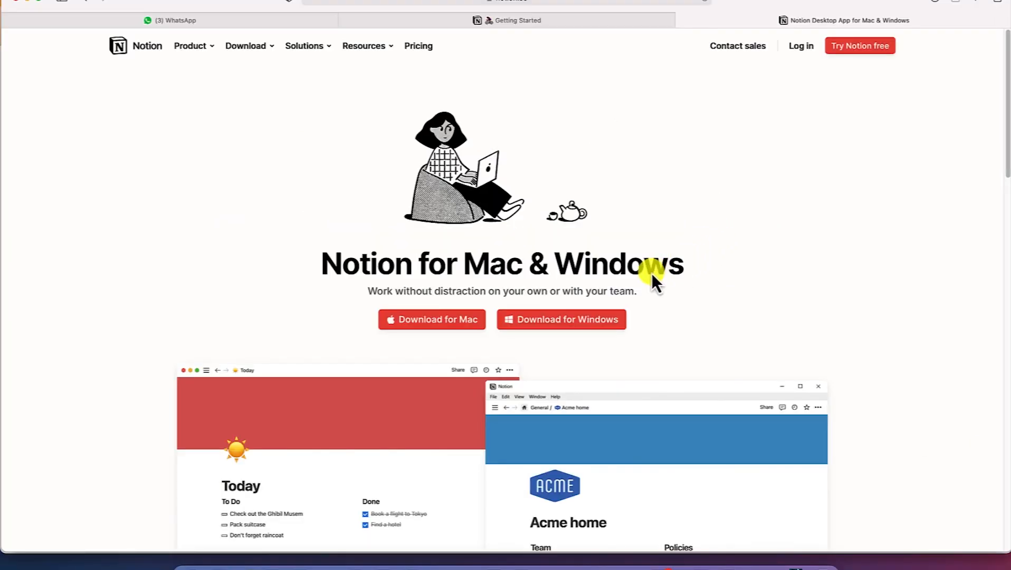
{"action": "mouse_move", "coordinate": [613, 268]}
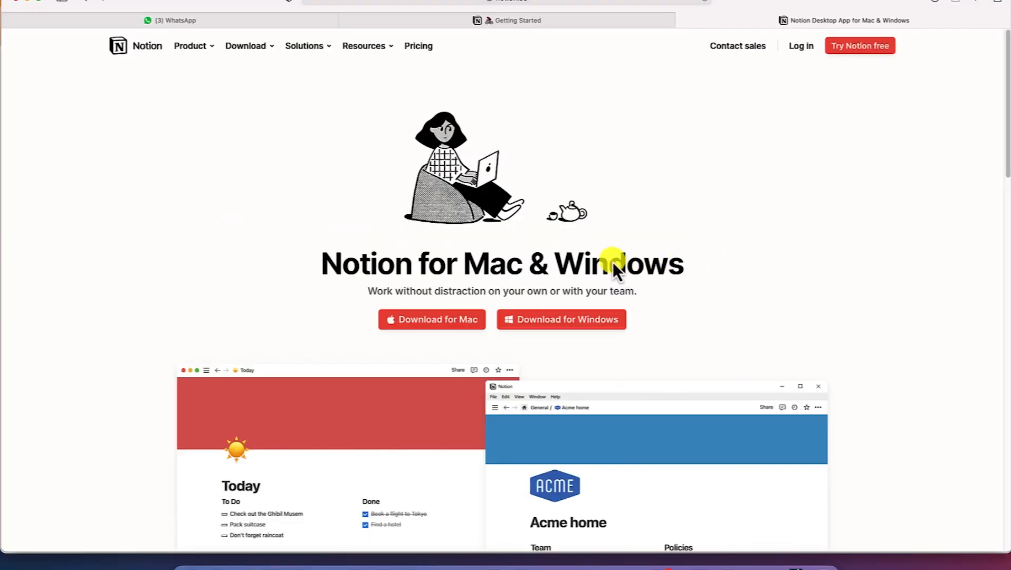
{"action": "mouse_move", "coordinate": [216, 560]}
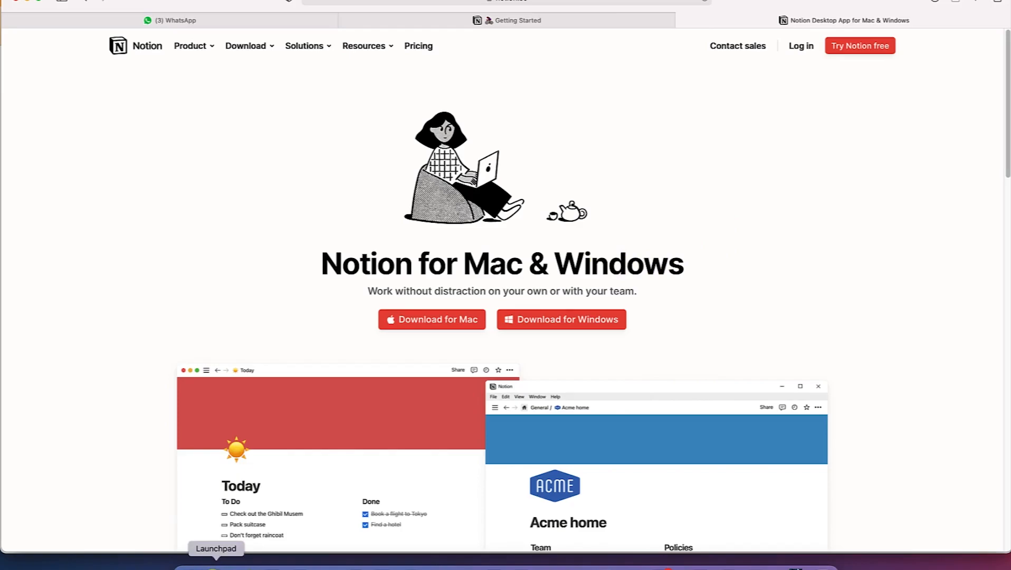
- Launch Notion from Launchpad to reach the EPIC Mentorship Getting Started page
{"action": "left_click", "coordinate": [216, 548]}
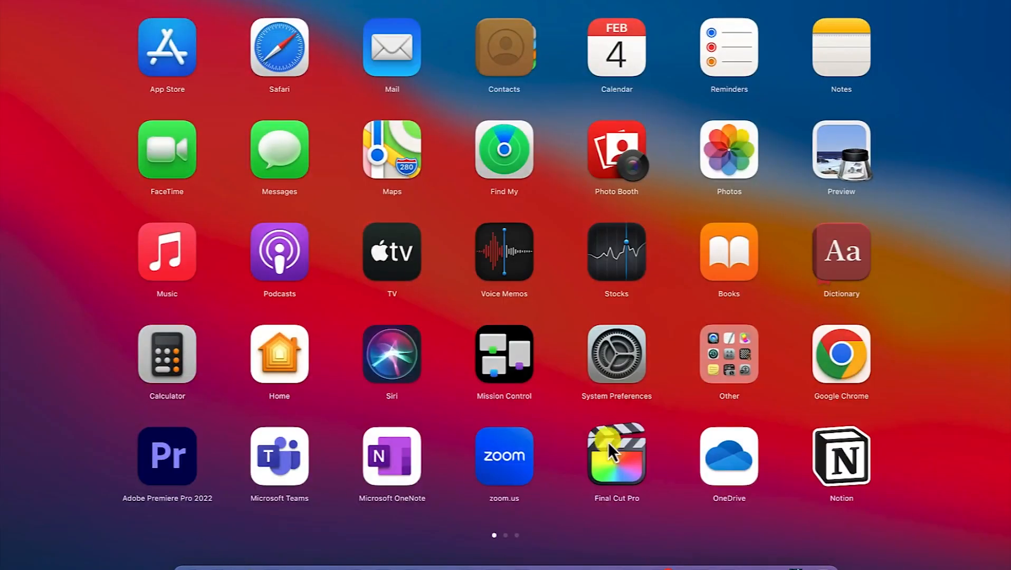
{"action": "mouse_move", "coordinate": [846, 470]}
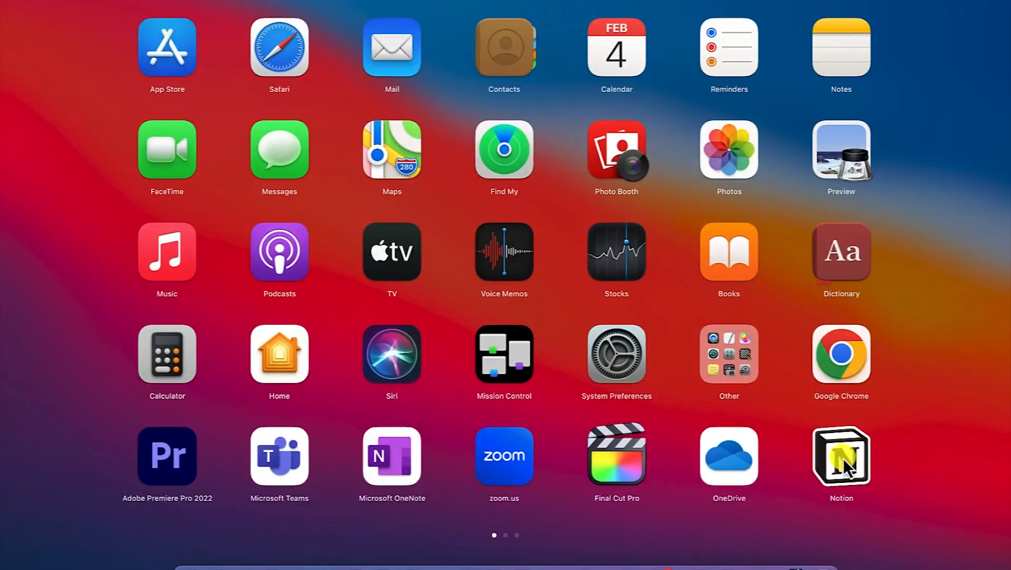
{"action": "left_click", "coordinate": [841, 455]}
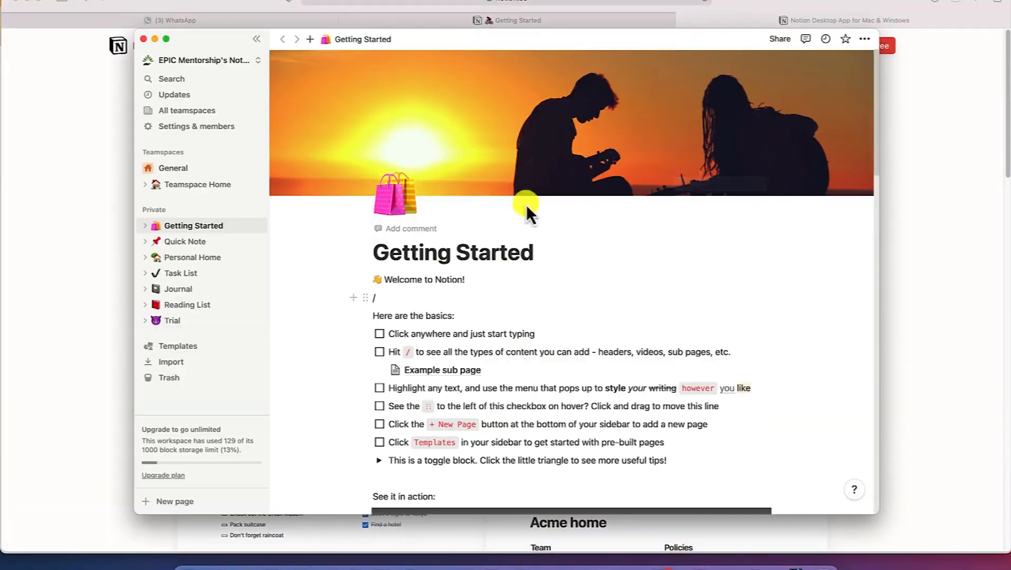
{"action": "mouse_move", "coordinate": [487, 395]}
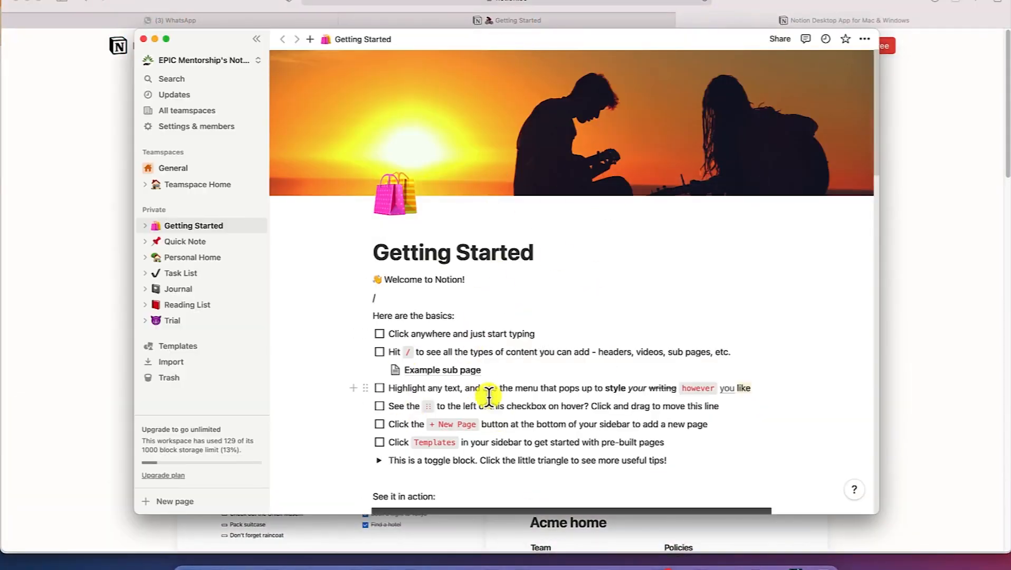
{"action": "mouse_move", "coordinate": [321, 432]}
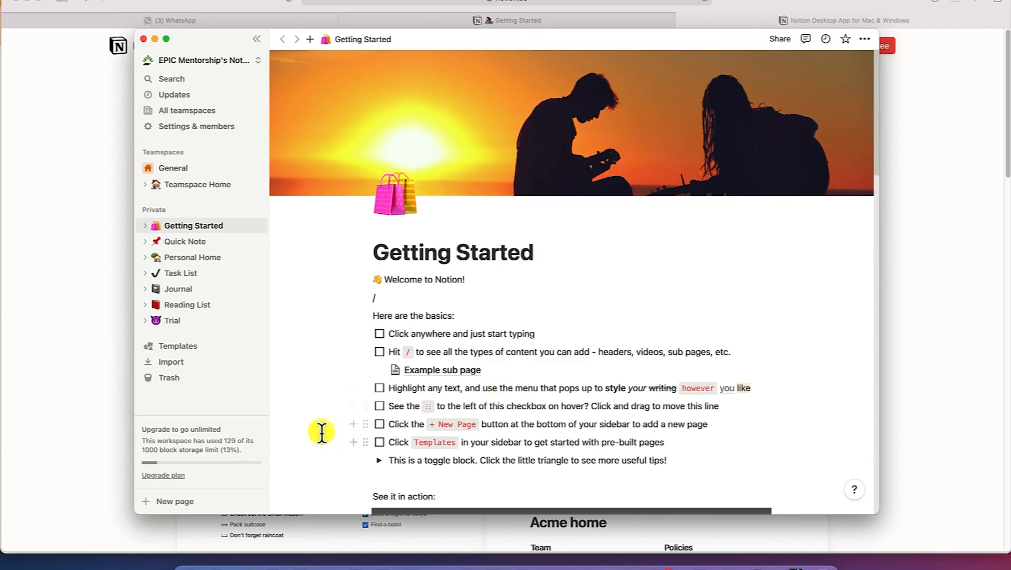
{"action": "mouse_move", "coordinate": [500, 304]}
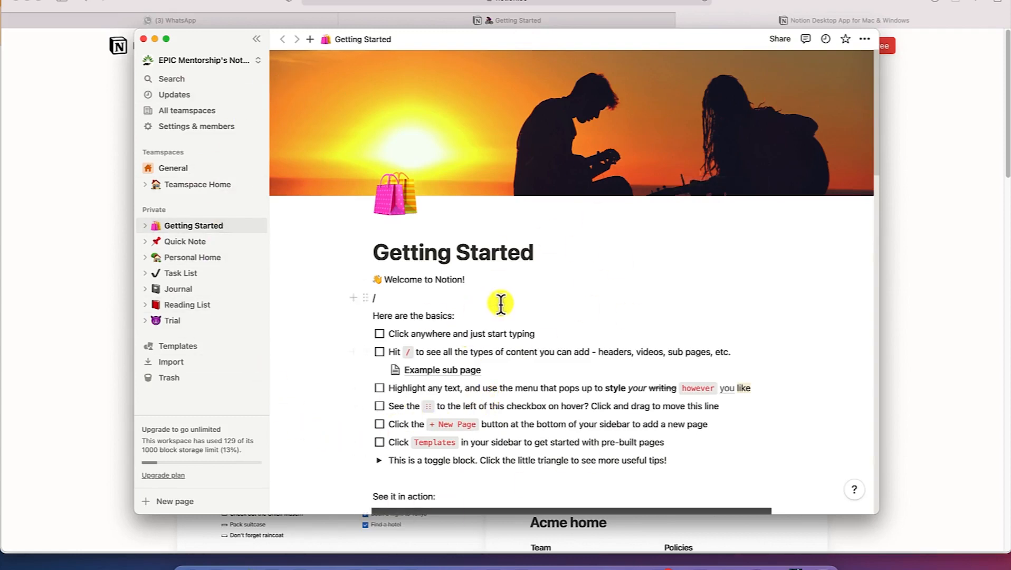
{"action": "mouse_move", "coordinate": [54, 226]}
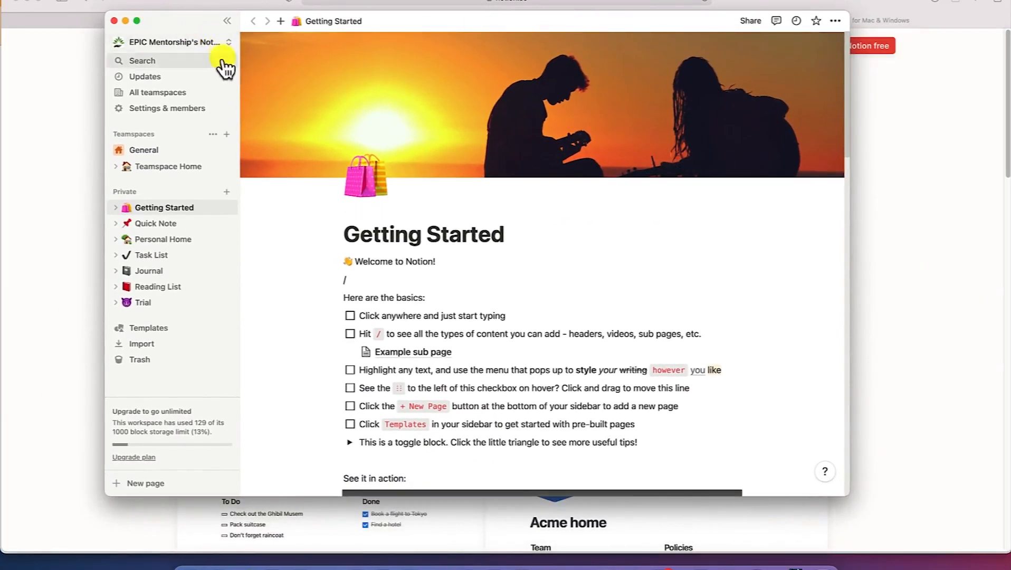
{"action": "mouse_move", "coordinate": [191, 379]}
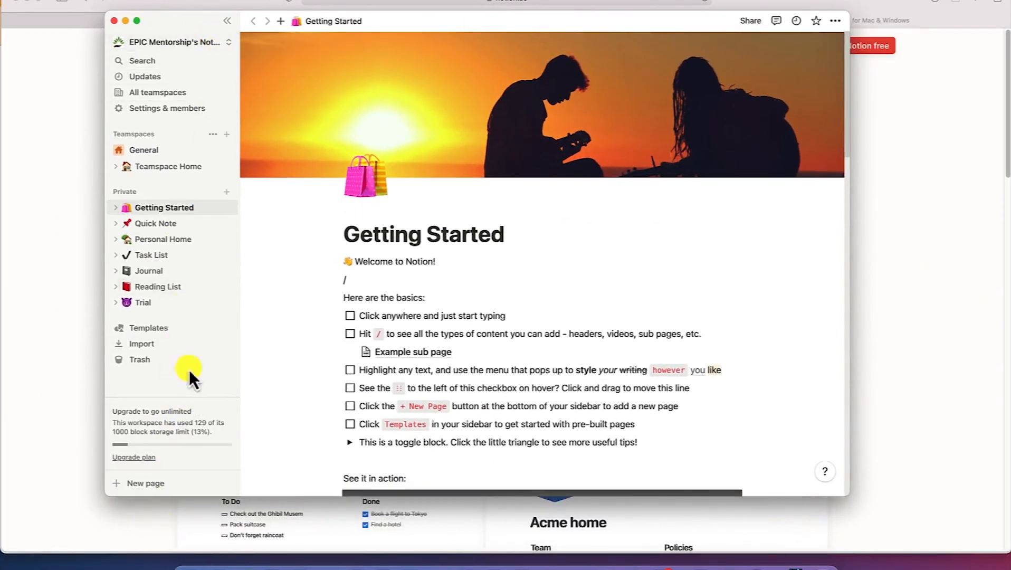
{"action": "mouse_move", "coordinate": [34, 324]}
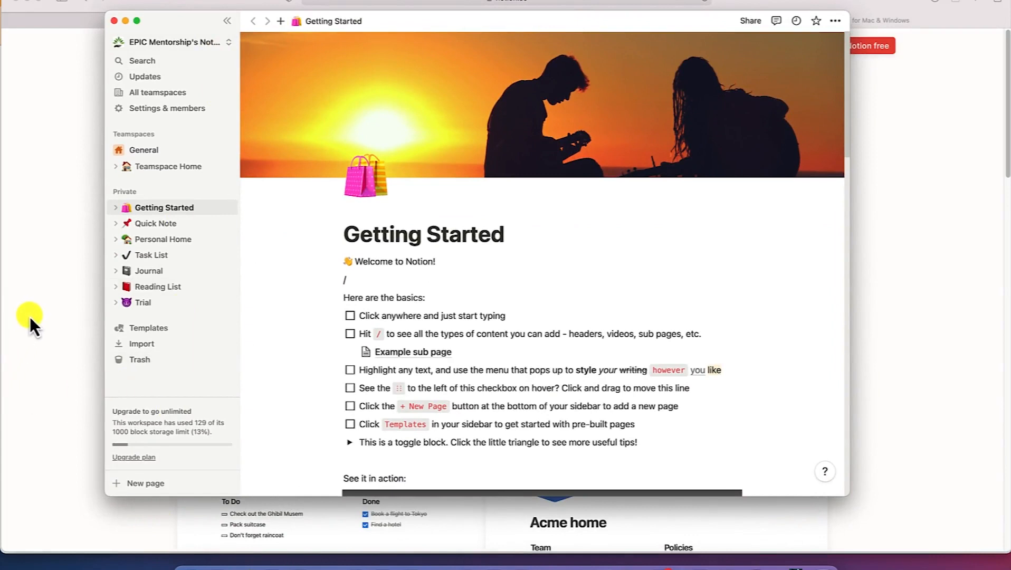
{"action": "mouse_move", "coordinate": [26, 341]}
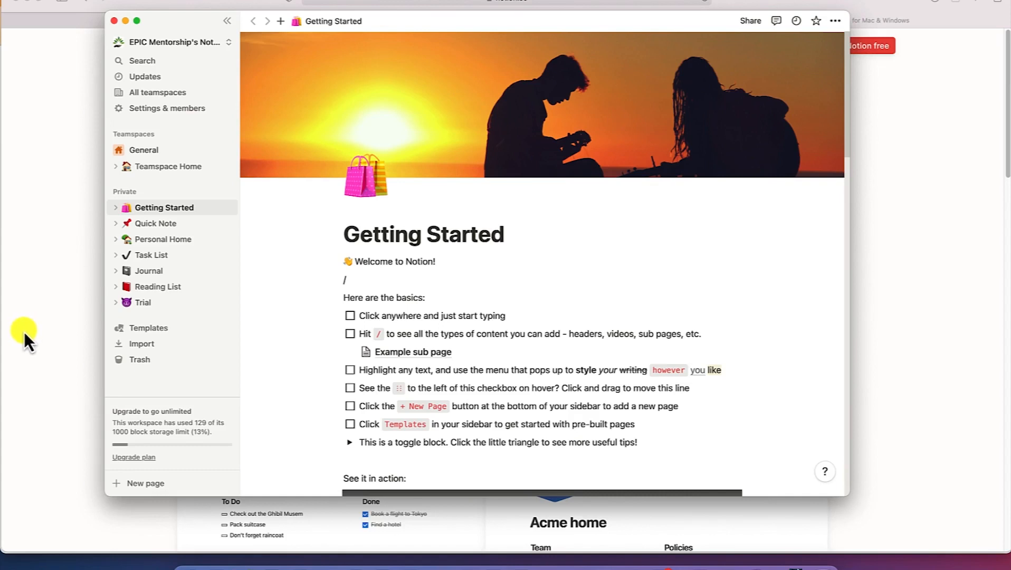
{"action": "mouse_move", "coordinate": [501, 34]}
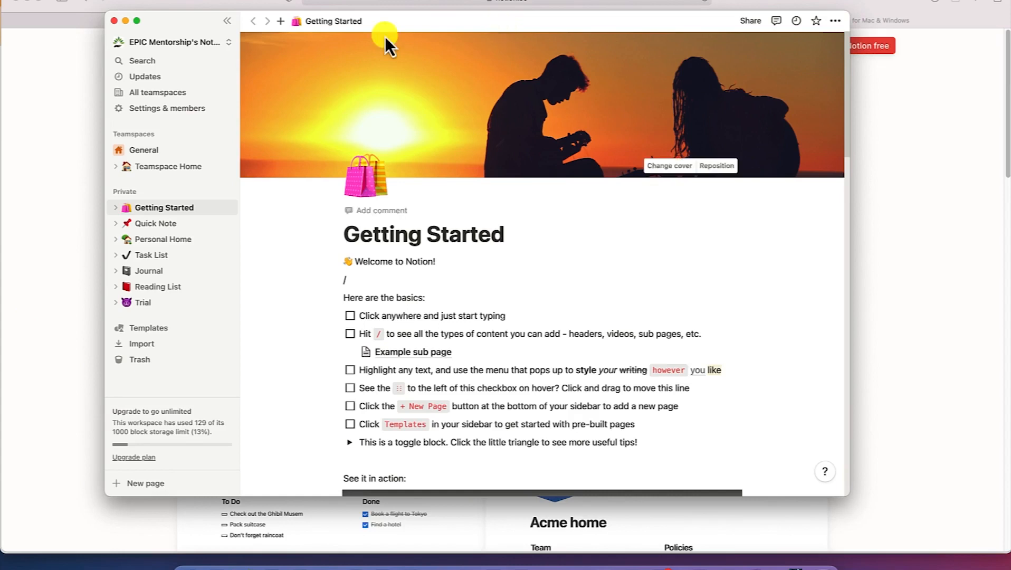
{"action": "mouse_move", "coordinate": [19, 107]}
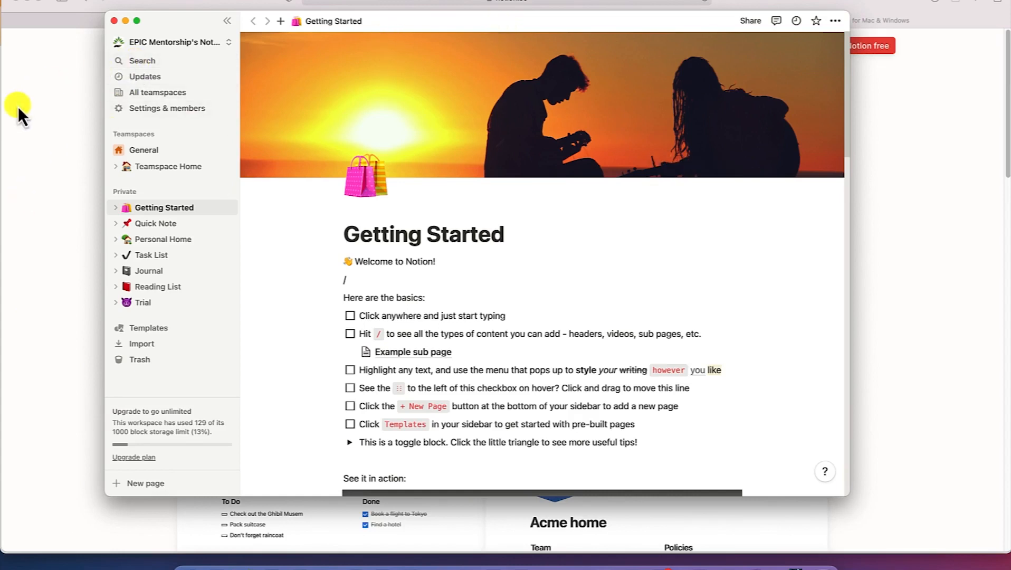
{"action": "mouse_move", "coordinate": [17, 158]}
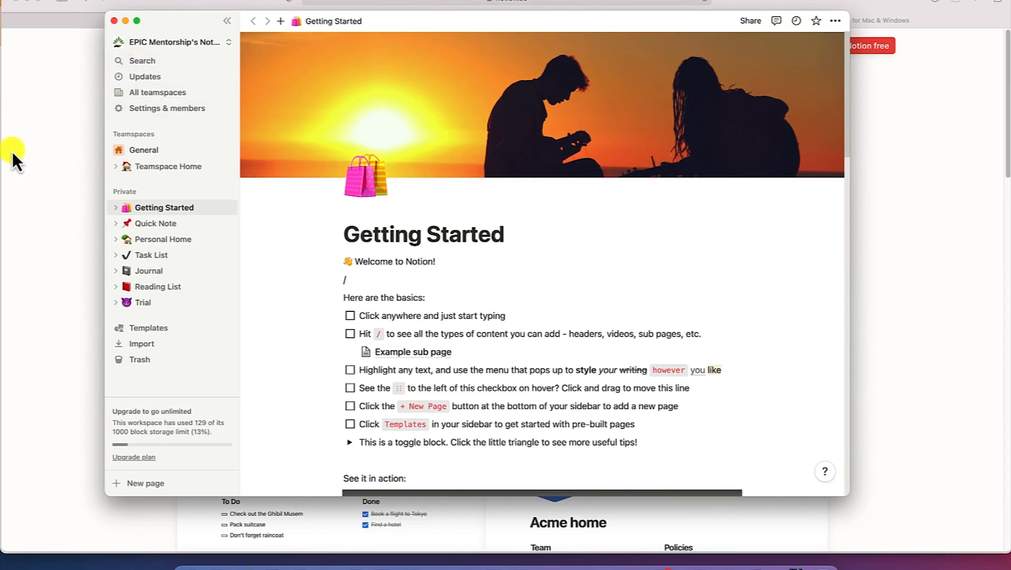
{"action": "mouse_move", "coordinate": [40, 175]}
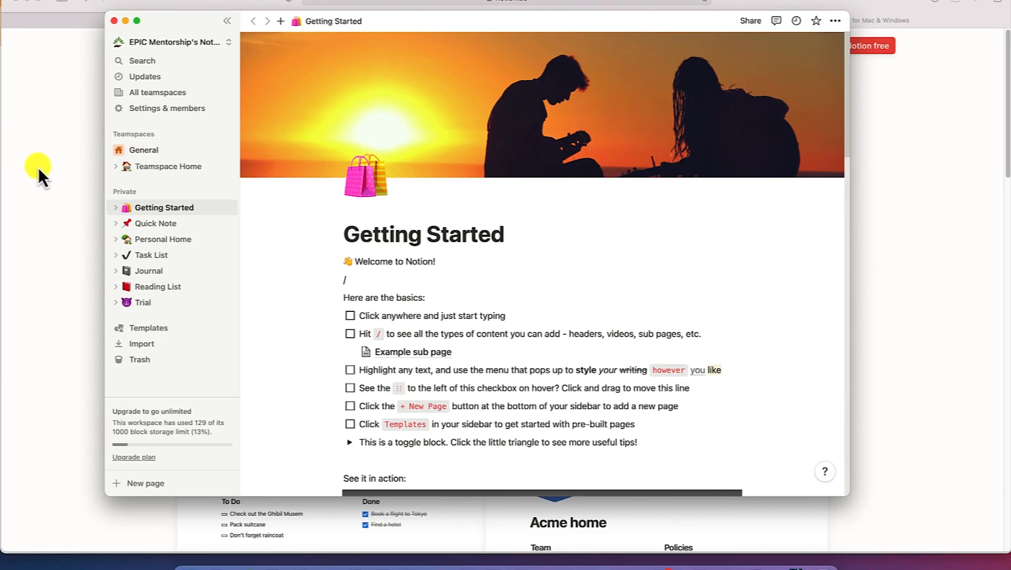
{"action": "mouse_move", "coordinate": [280, 372]}
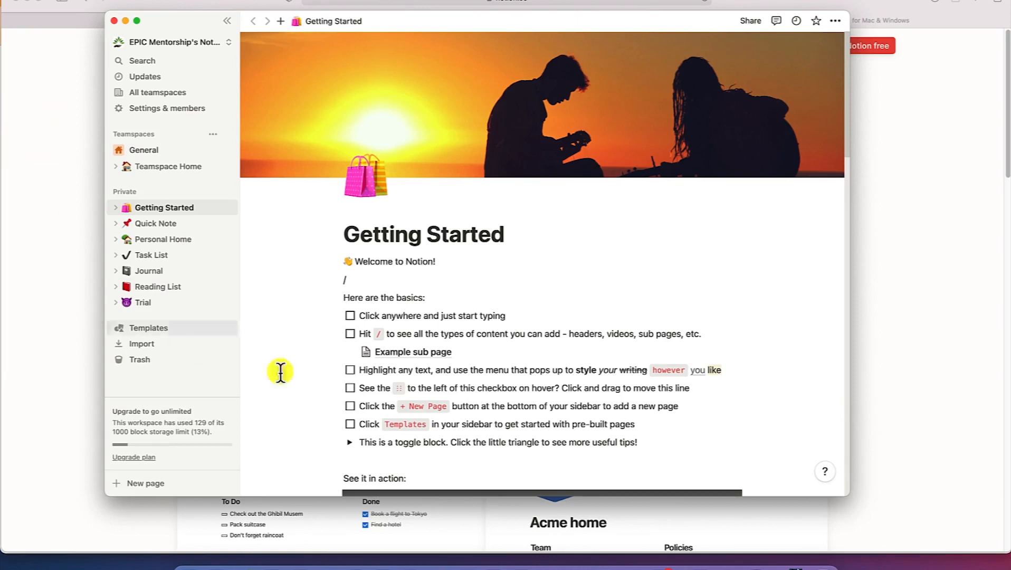